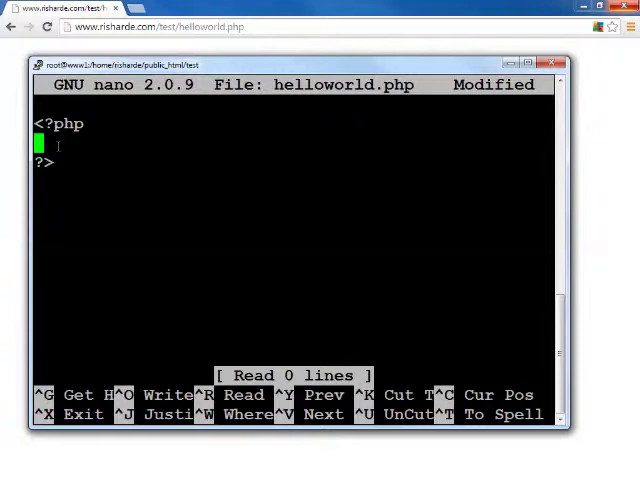
- Write the line $test = $_GET['test']; inside the PHP block
text($)
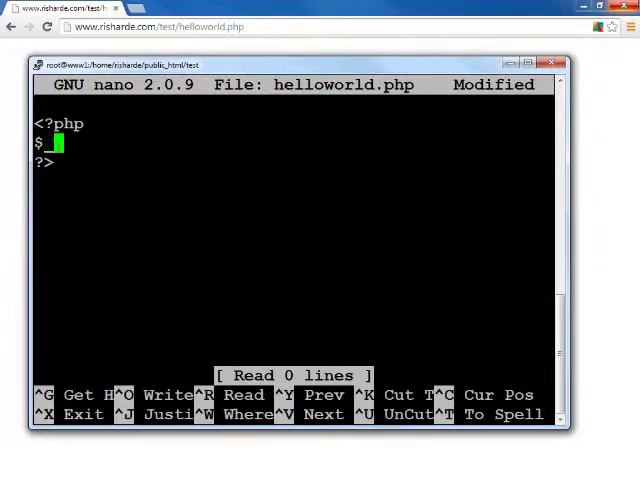
text(_G)
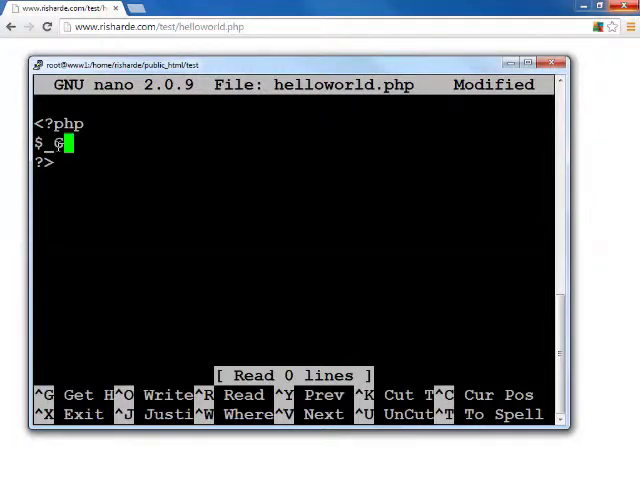
text(ET)
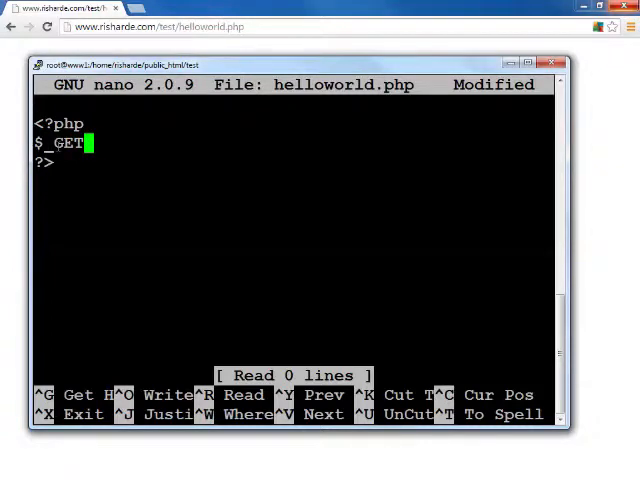
text([)
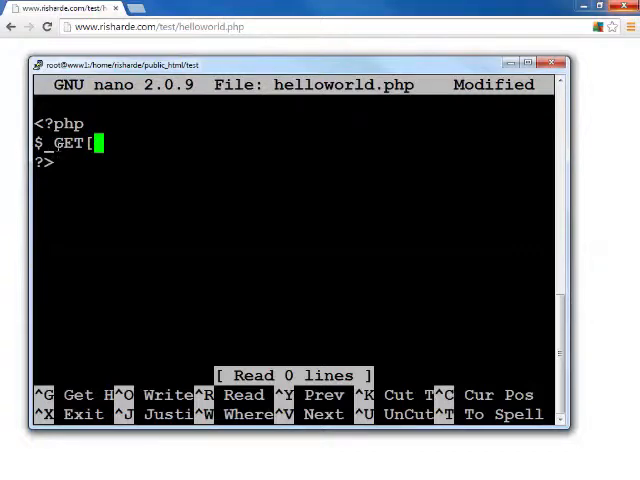
text(')
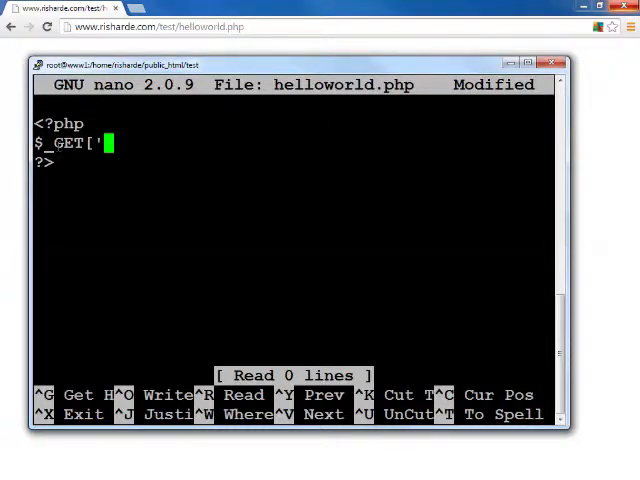
text(test)
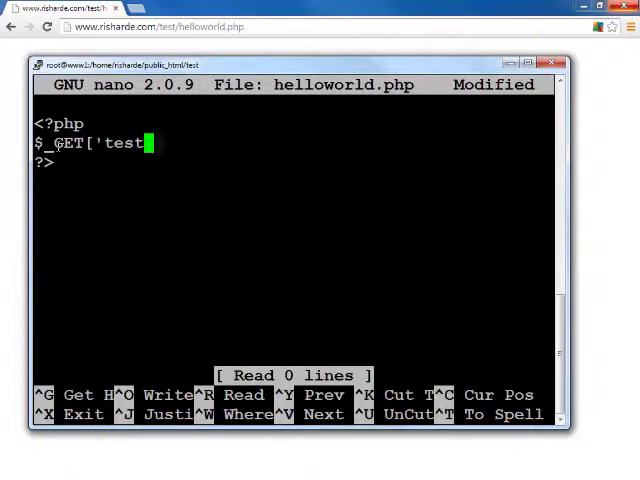
text('])
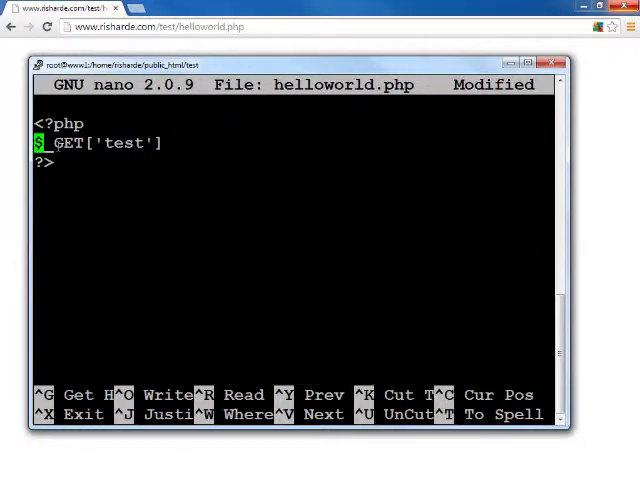
text($)
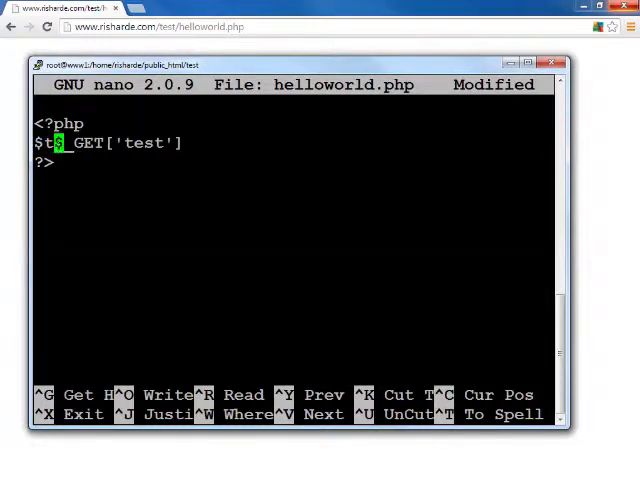
text(test =)
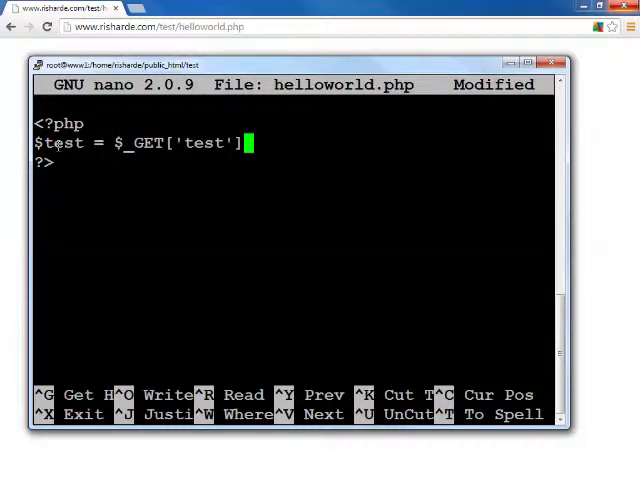
text(;)
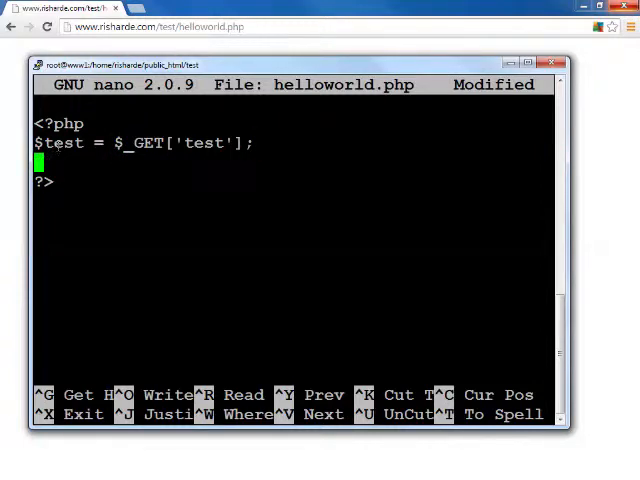
- Add echo $test . "<br />"; to print the value with a line break
text(echo $t)
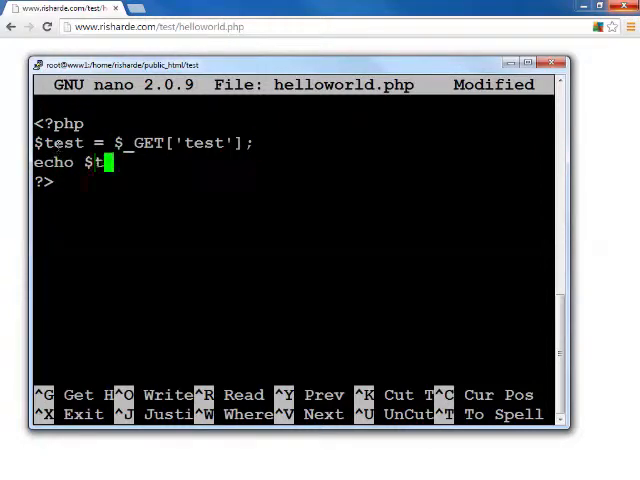
text(est . ")
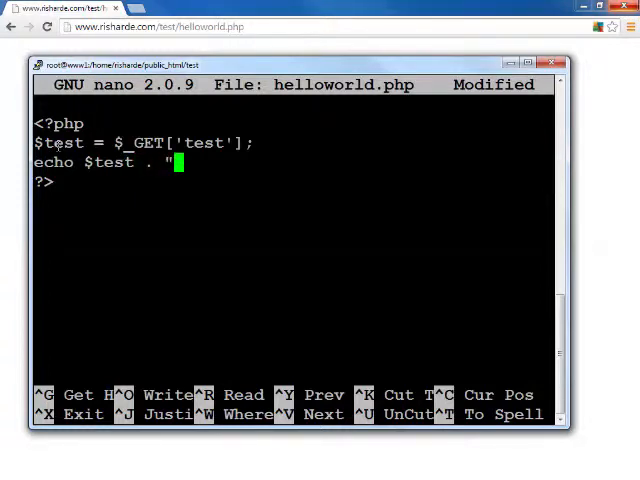
text(<br />)
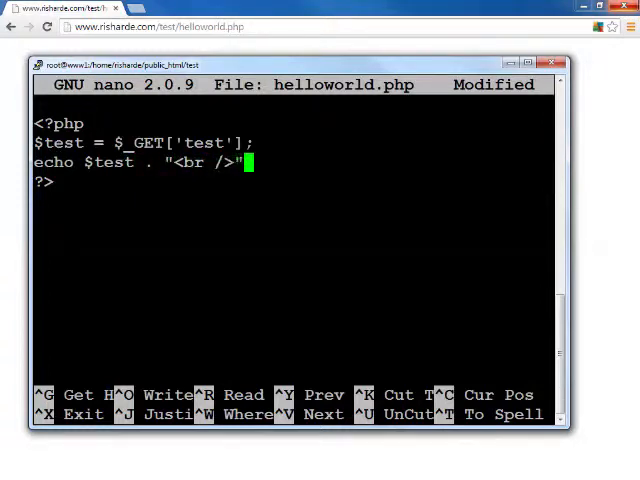
text(";)
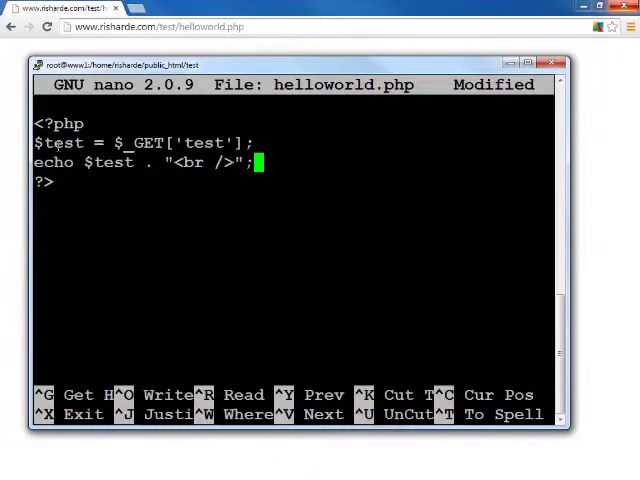
- Save helloworld.php so Chrome can load it with a test query value
key(ctrl+o)
text(?test=ON)
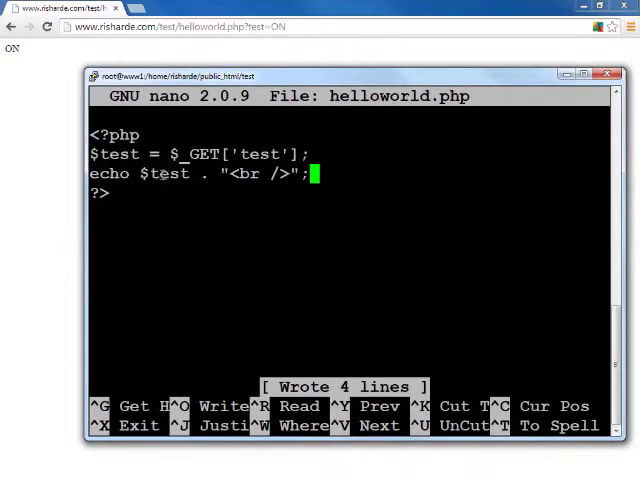
mouse_move(60, 104)
text(<)
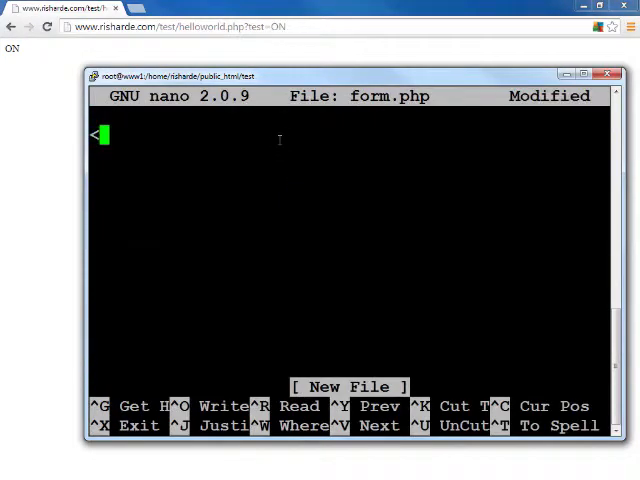
- Write the opening form tag with action="POST" in form.php
text(form)
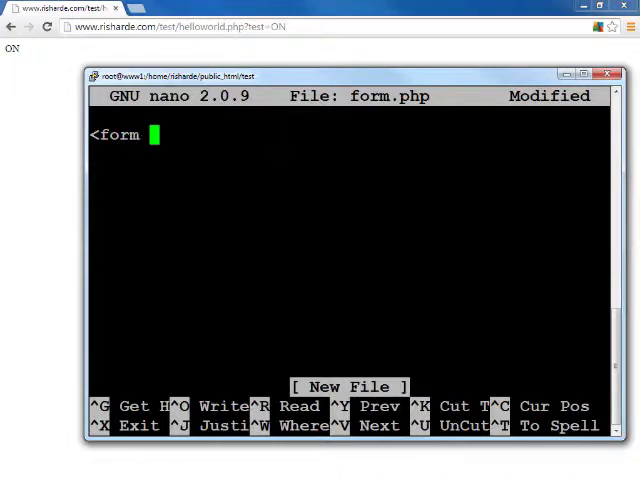
text(actio)
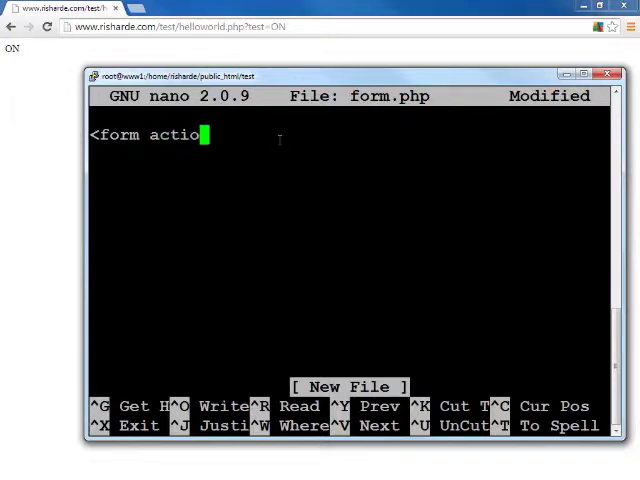
text(n=")
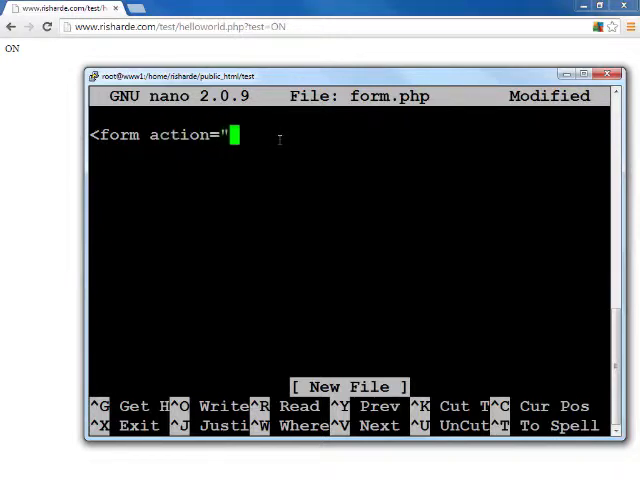
text(PO)
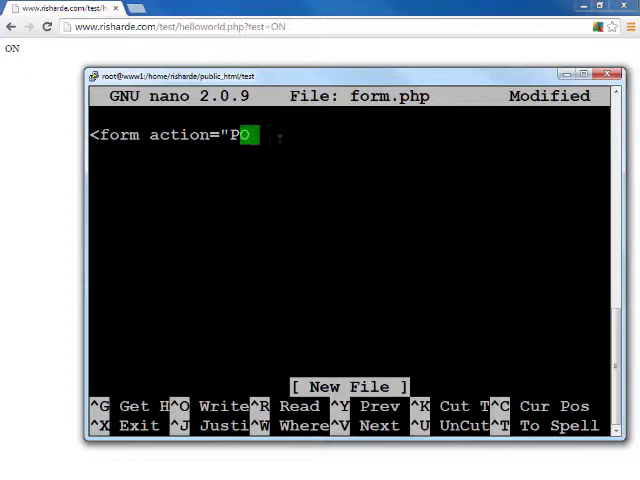
text(ST")
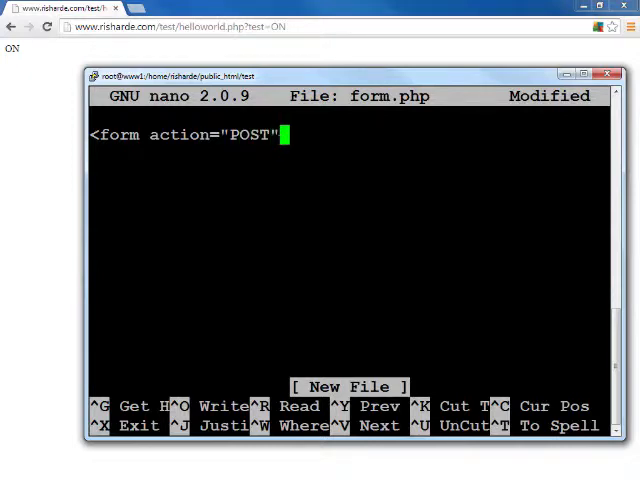
text(>)
text(<)
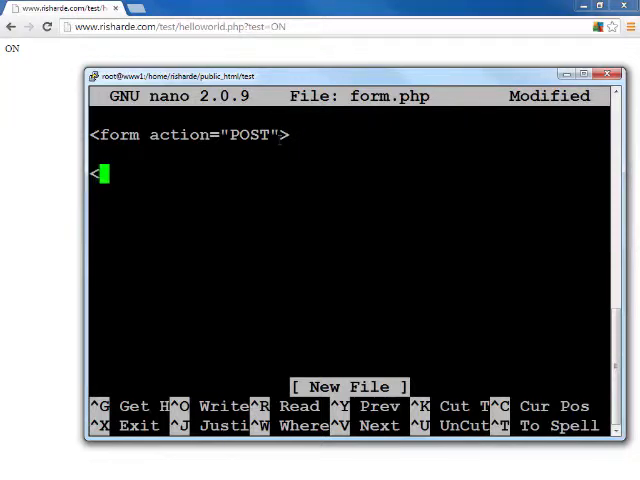
text(M)
text(/form>)
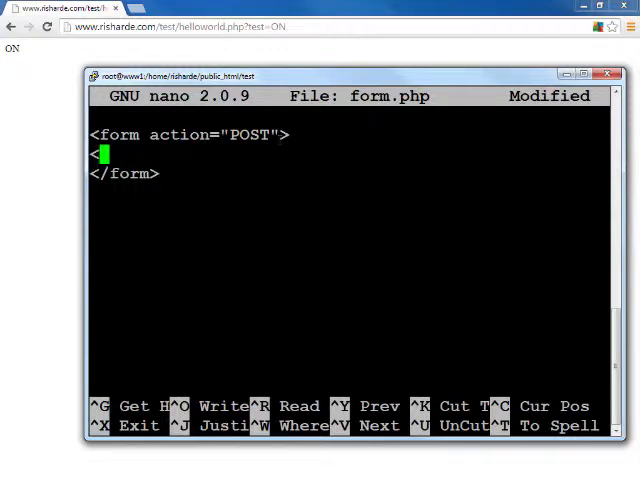
- Add a text input named test and start the PHP block
text(input)
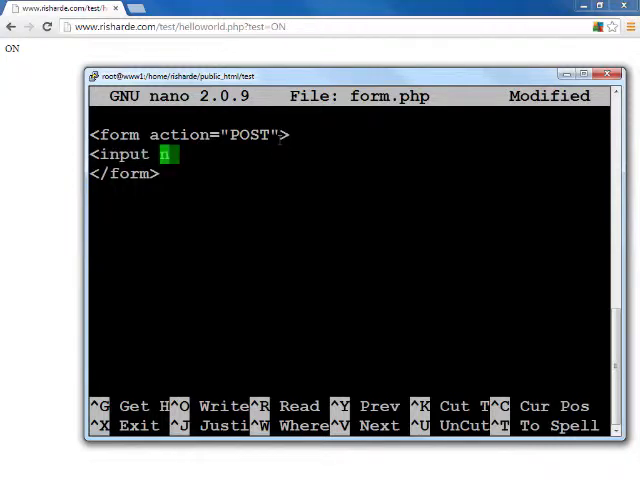
text(name="t)
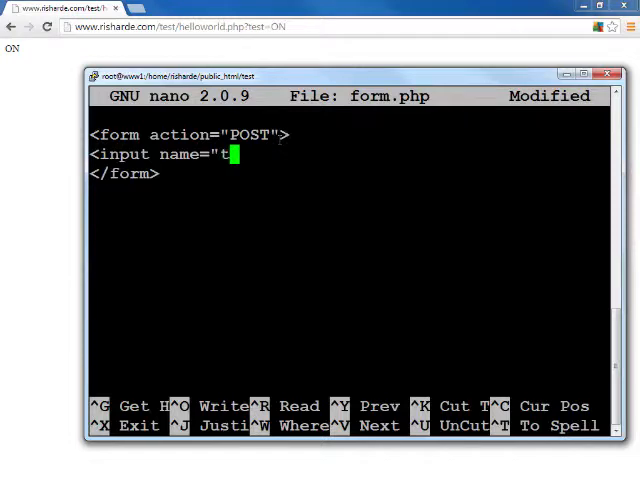
text(est")
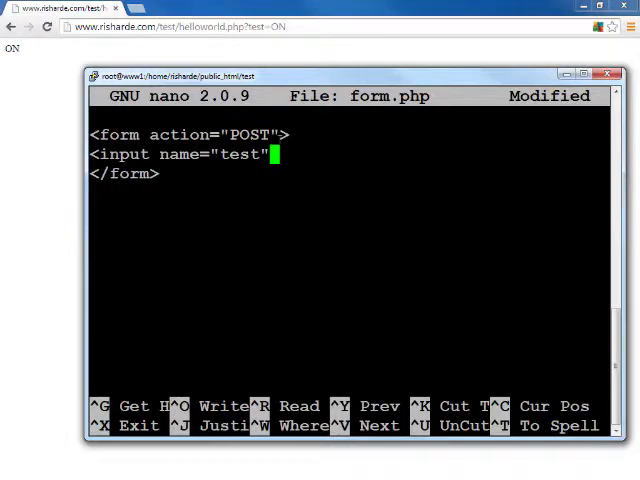
text(type="te)
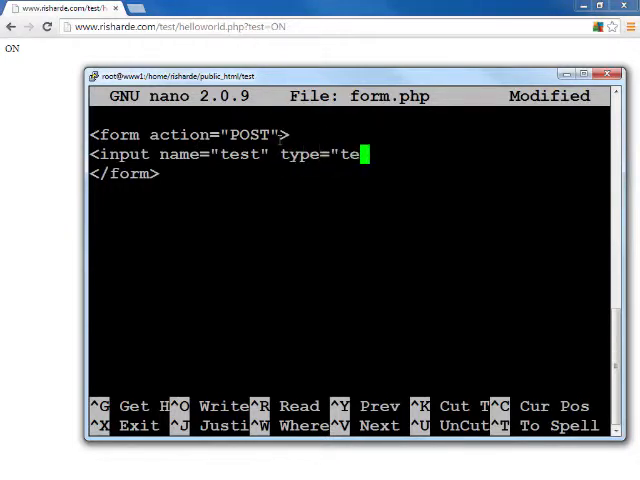
text(xt" />)
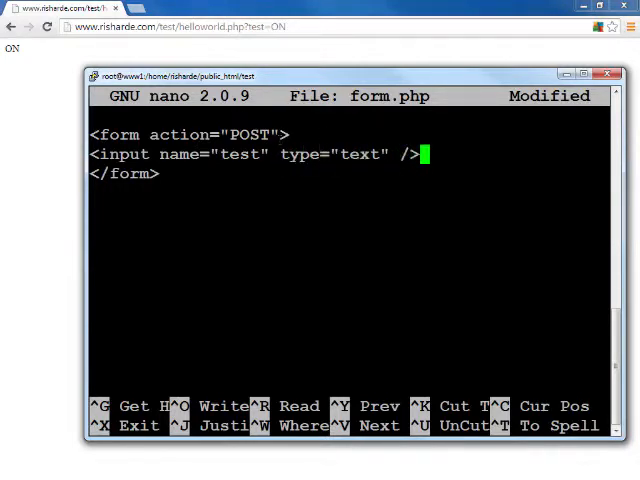
text(<?php)
click(348, 290)
text(?>)
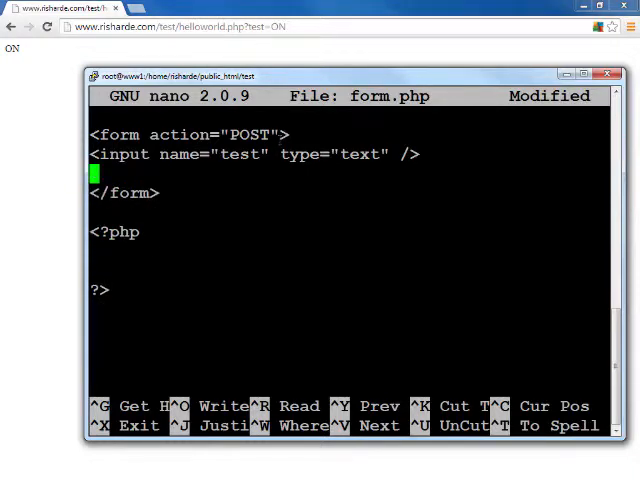
- Add a submit input with value Submit to the form
text(<input)
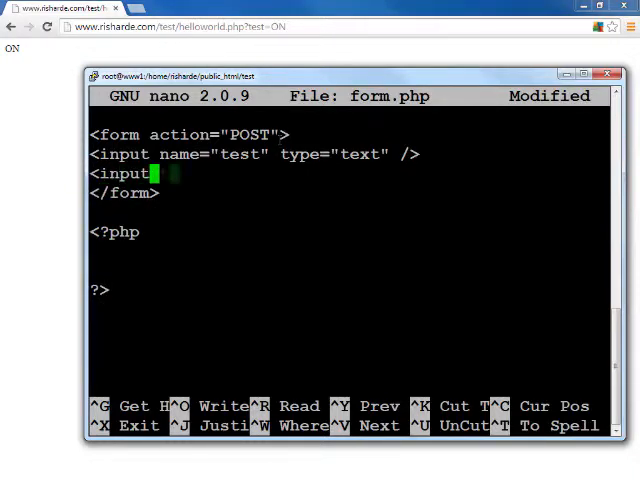
text(type="subm)
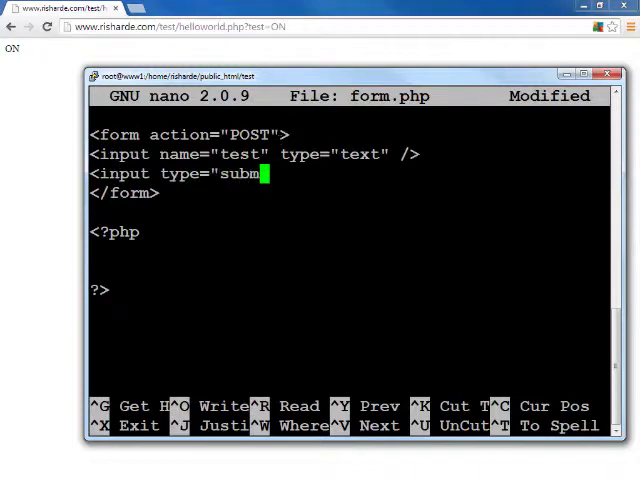
text(it" value=")
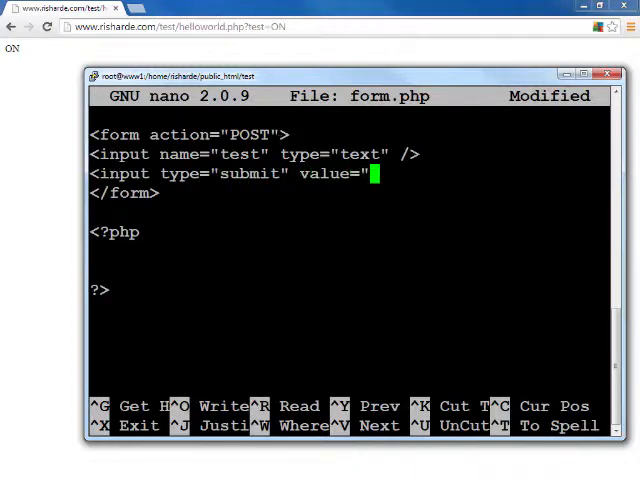
text(Submit" />)
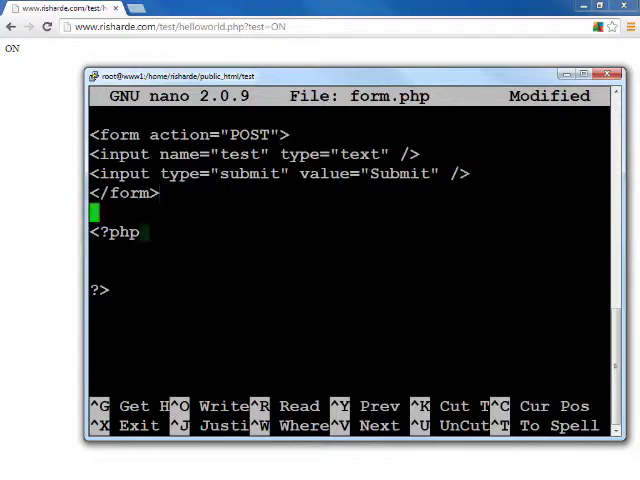
- Write the line $test = $_POST['test']; in the PHP block
text($t)
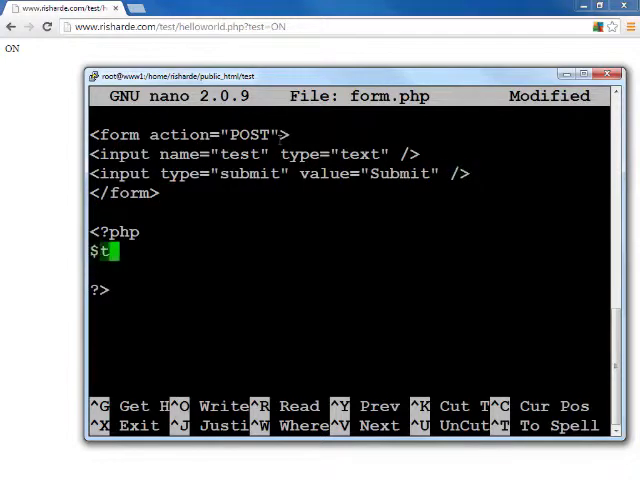
text(est =)
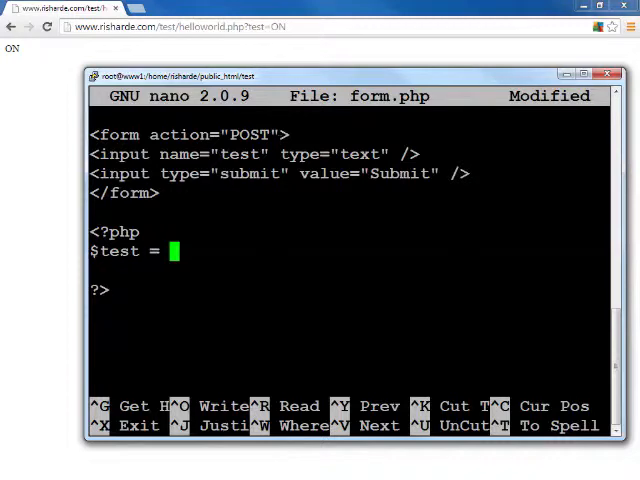
text($_POST)
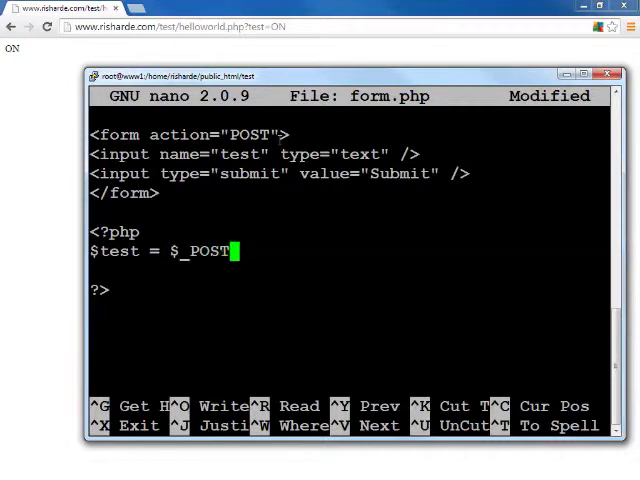
text(['subm)
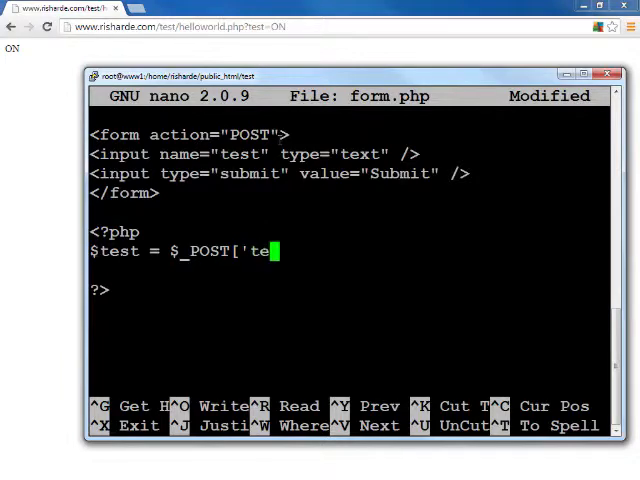
text(st'];)
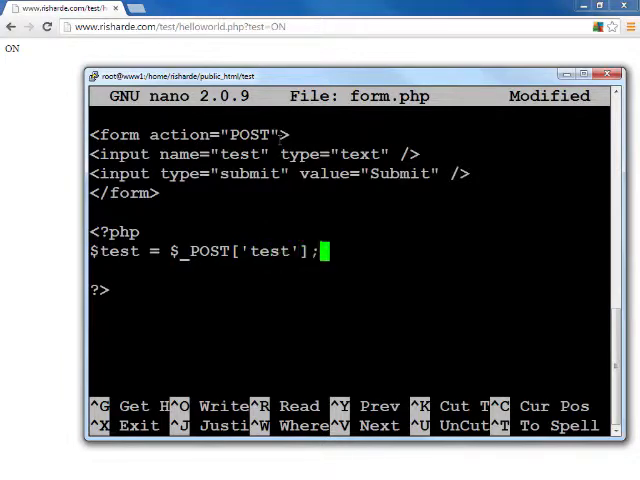
- Add echo $test . "<br />"; to print the posted value with a line break
text(eco)
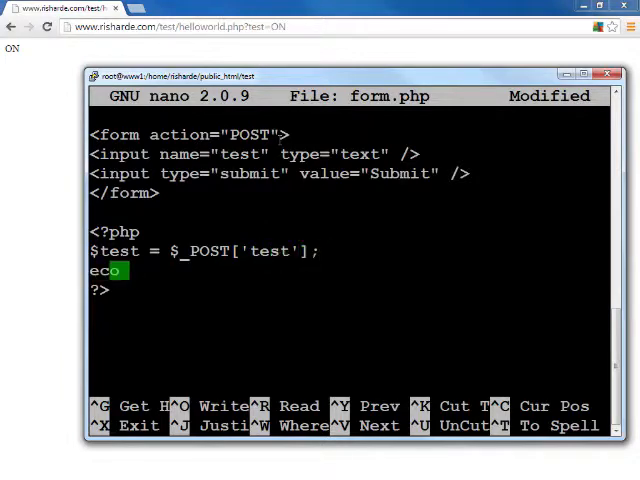
text($te)
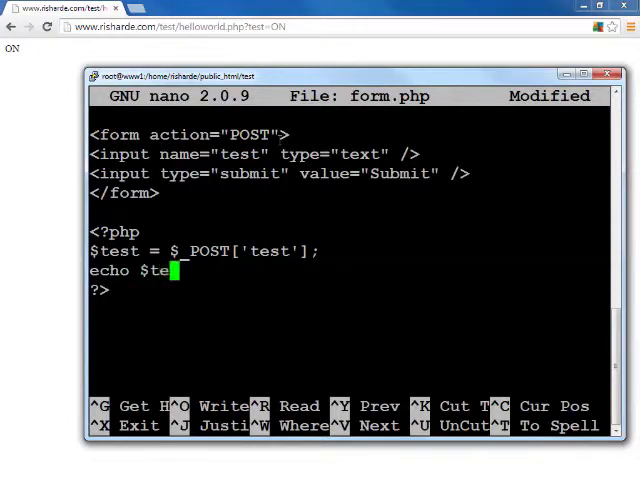
text(st)
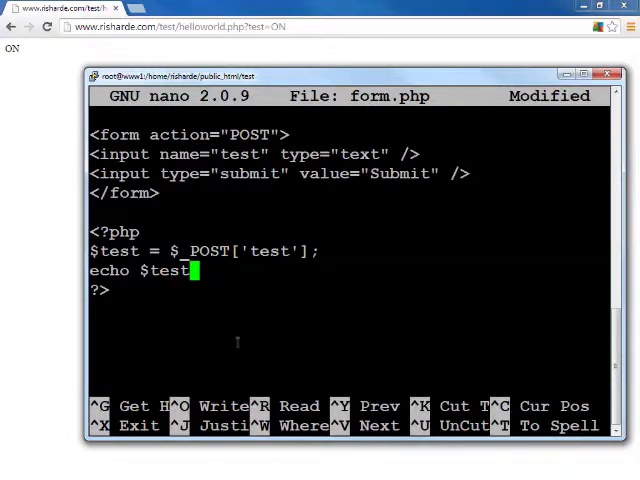
text(. ")
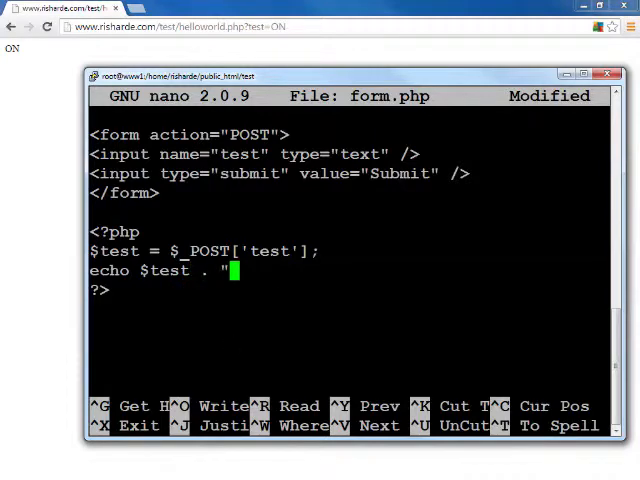
text(<br />";)
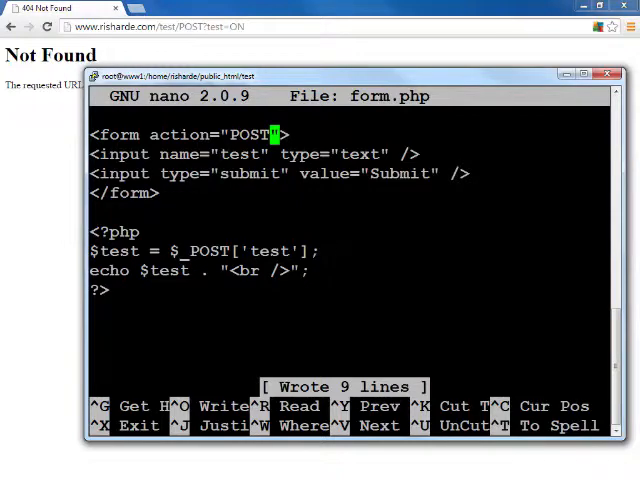
- Change the form tag to action="form.php" method="POST"
key(BackSpace)
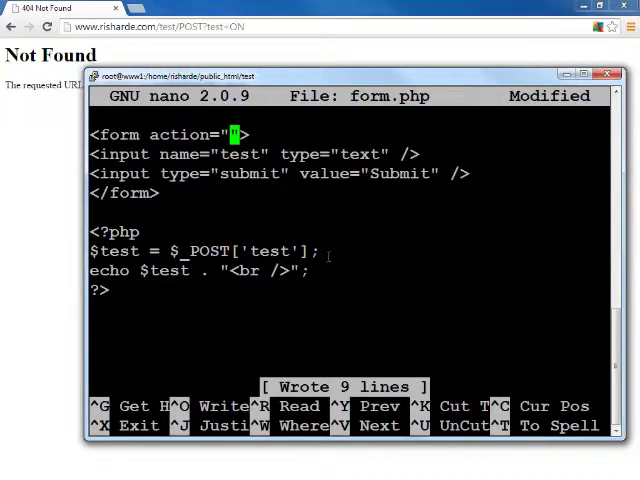
text(form.php)
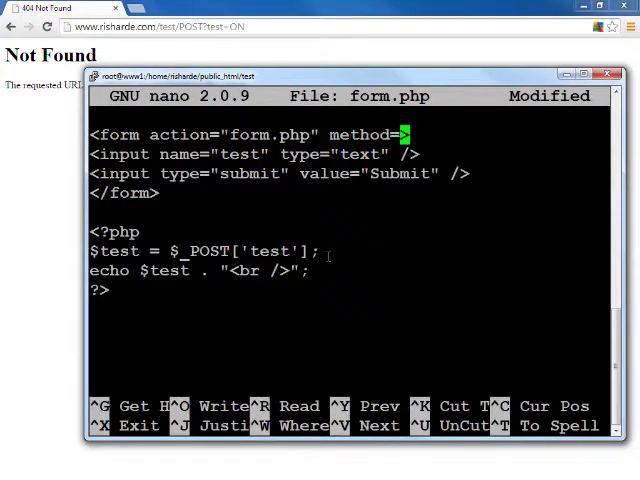
text(POST")
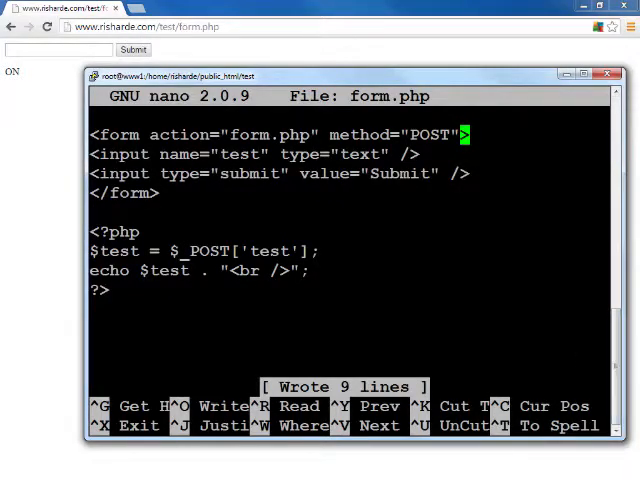
mouse_move(580, 356)
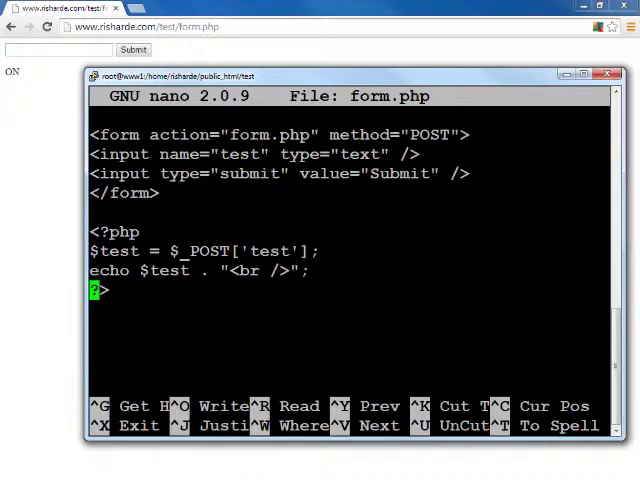
- Replace the $test and echo lines with print_r($_POST); and save form.php
key(BackSpace)
text(prin)
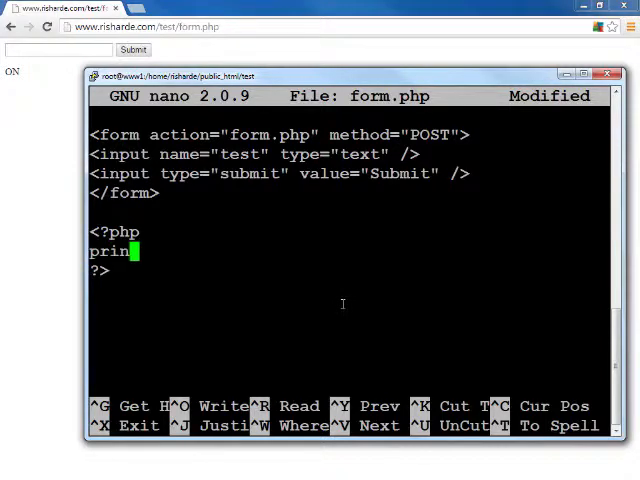
text(_r()
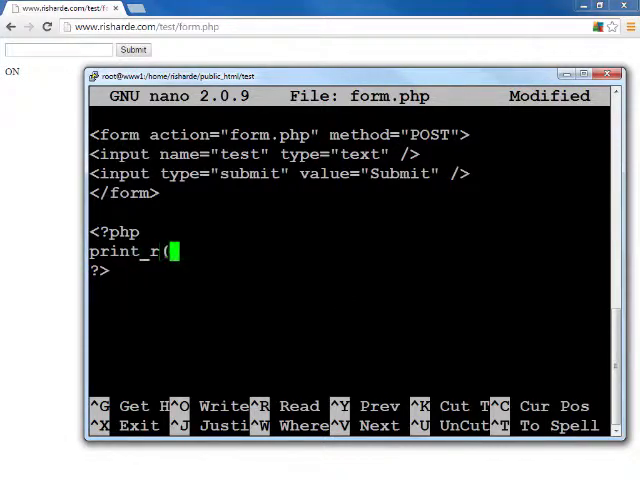
text($)
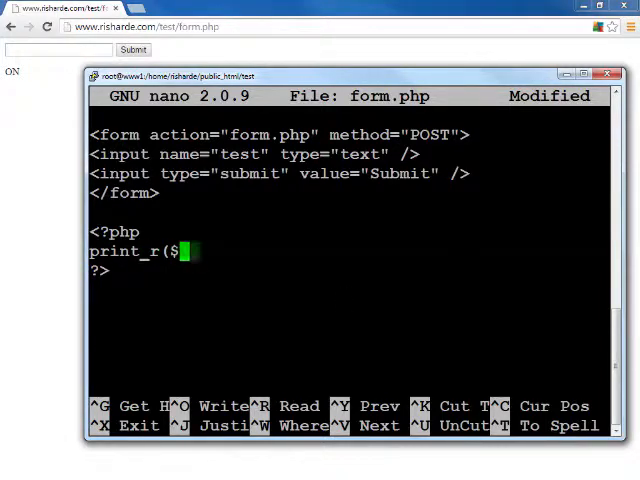
text(_POST);)
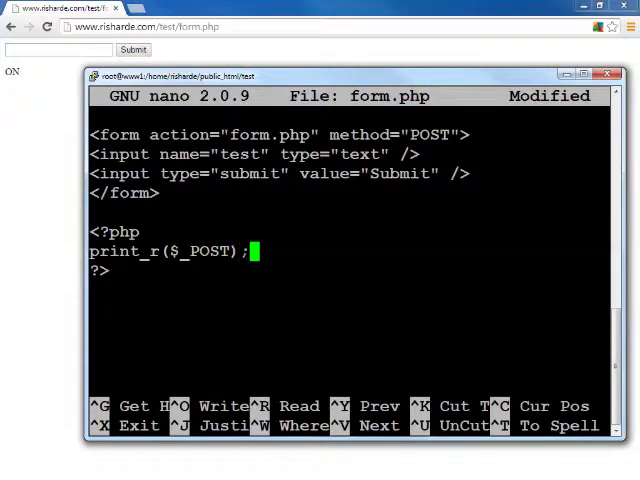
key(ctrl+o)
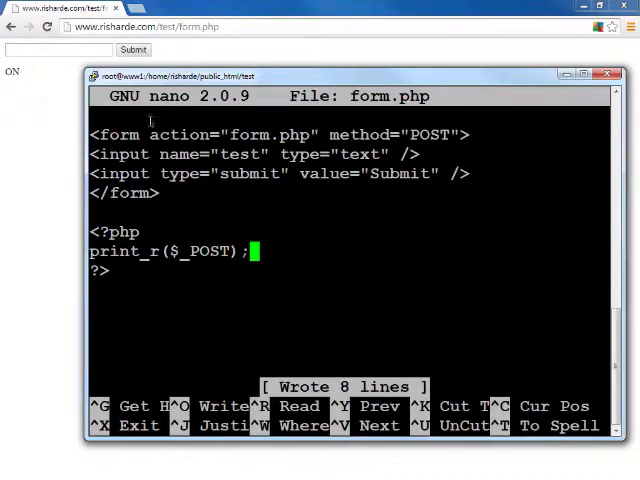
click(46, 28)
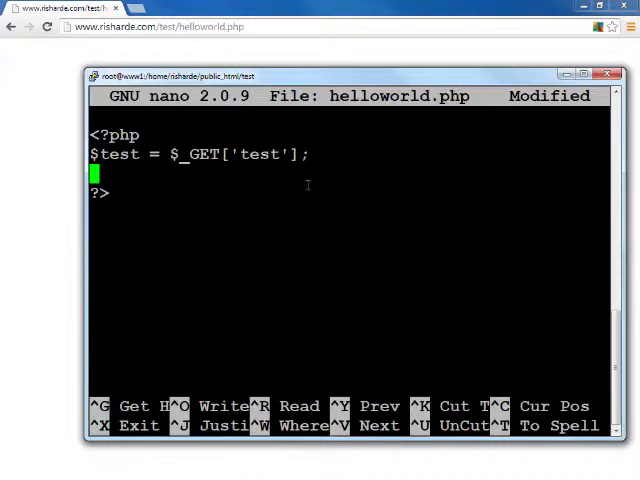
- Replace the $_GET assignment with print_r($_GET); and save helloworld.php
key(ctrl+k)
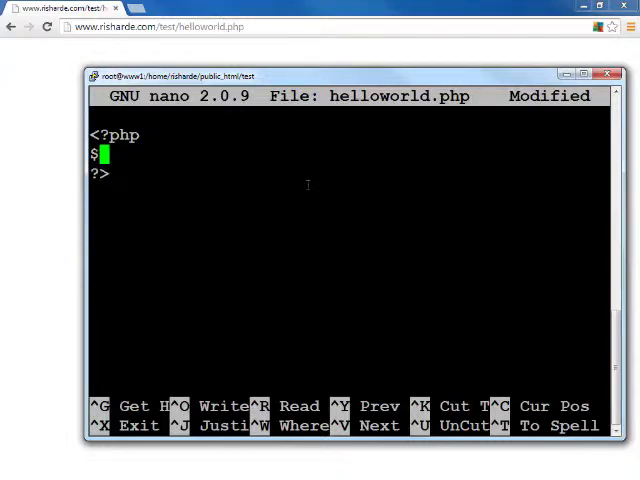
text(print)
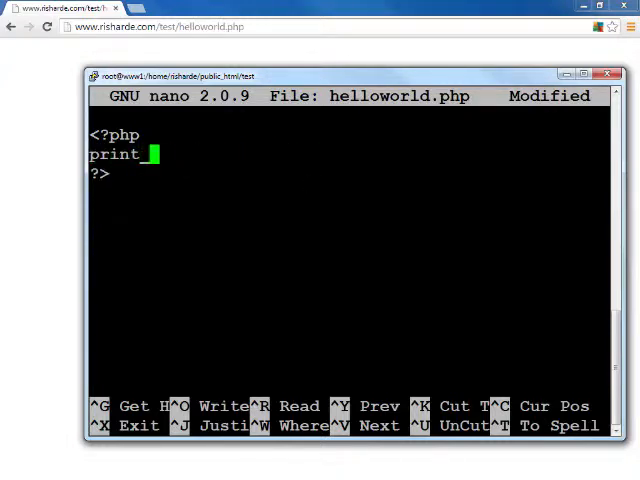
text(_r($_S)
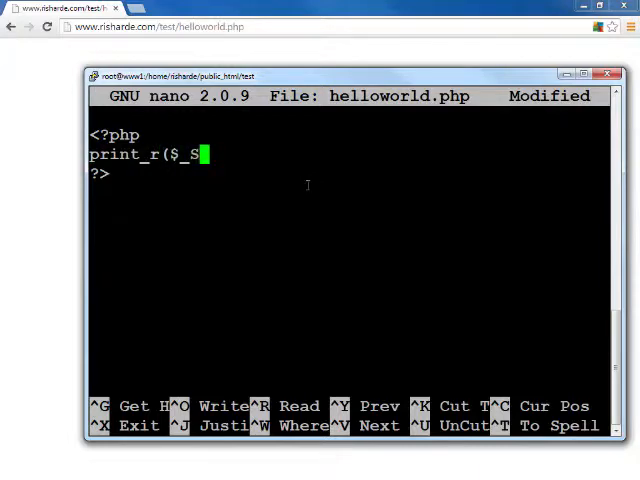
key(ctrl+o)
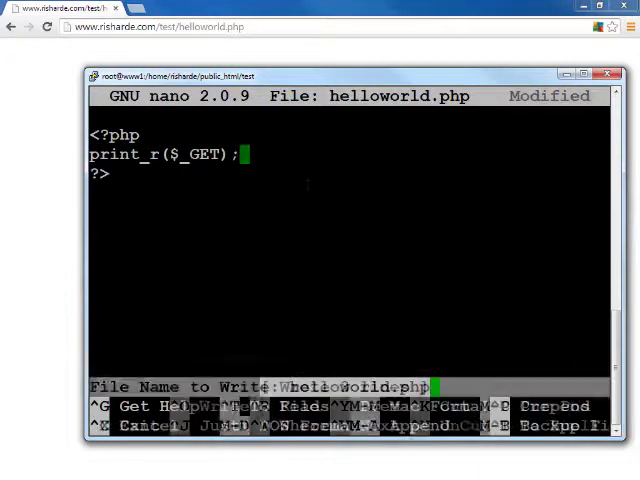